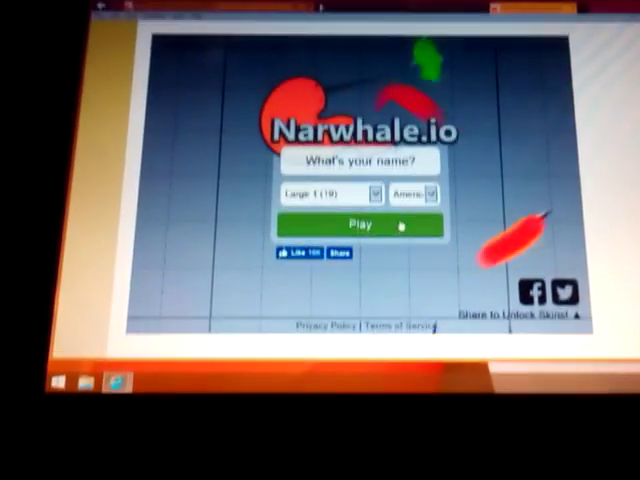
Hit the green Play button after each death to start fresh rounds as a level 1 narwhal.
click(360, 224)
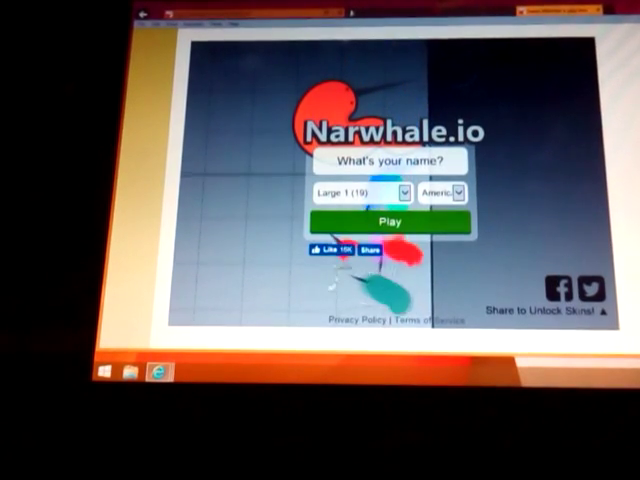
click(396, 220)
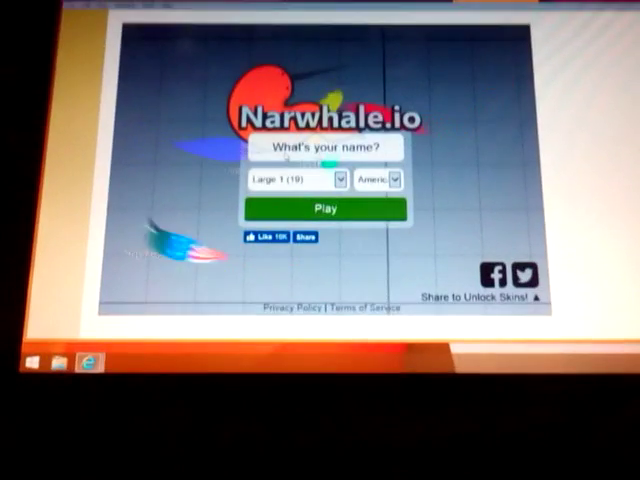
click(324, 208)
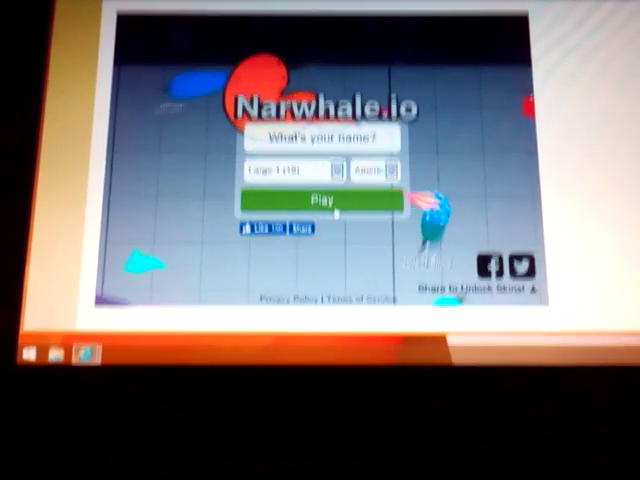
click(324, 196)
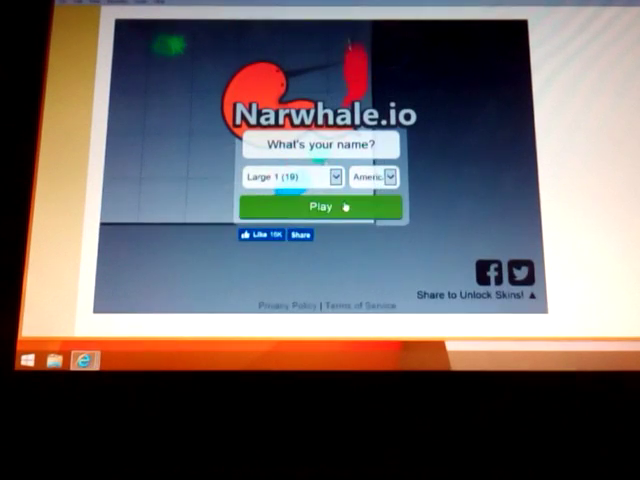
click(312, 204)
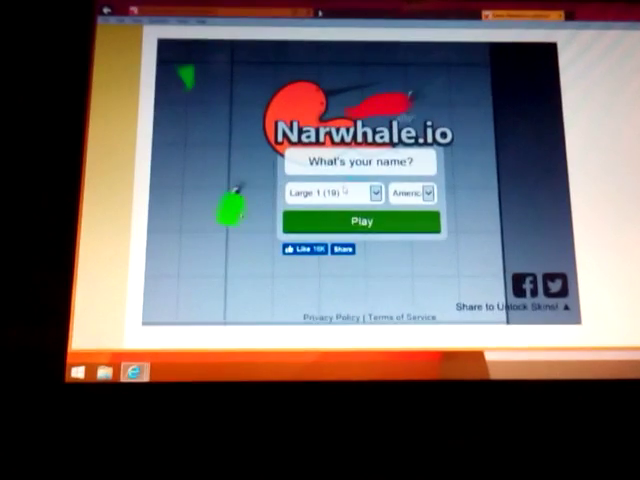
click(358, 220)
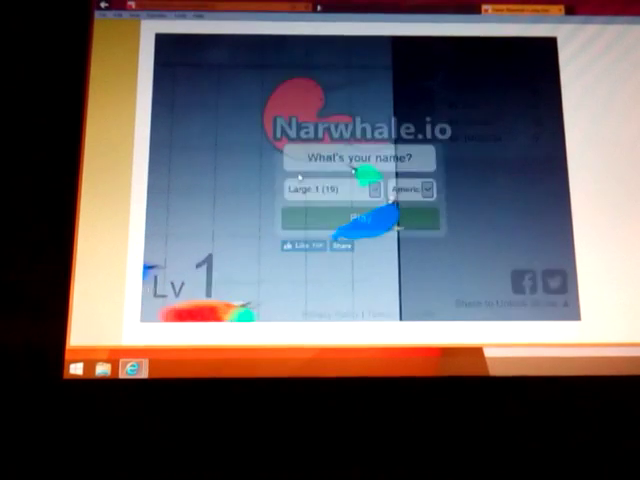
click(356, 216)
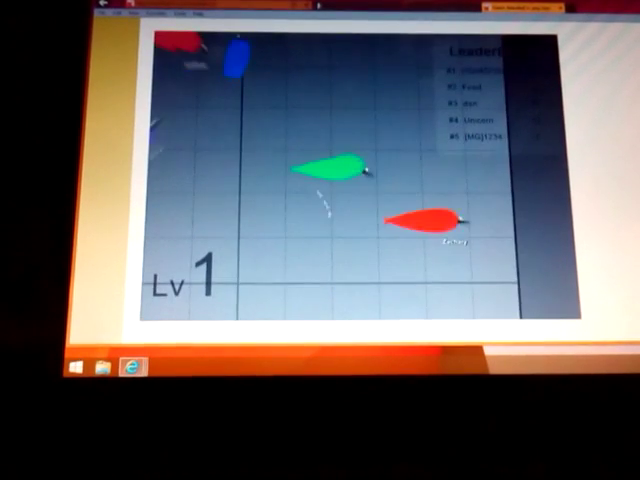